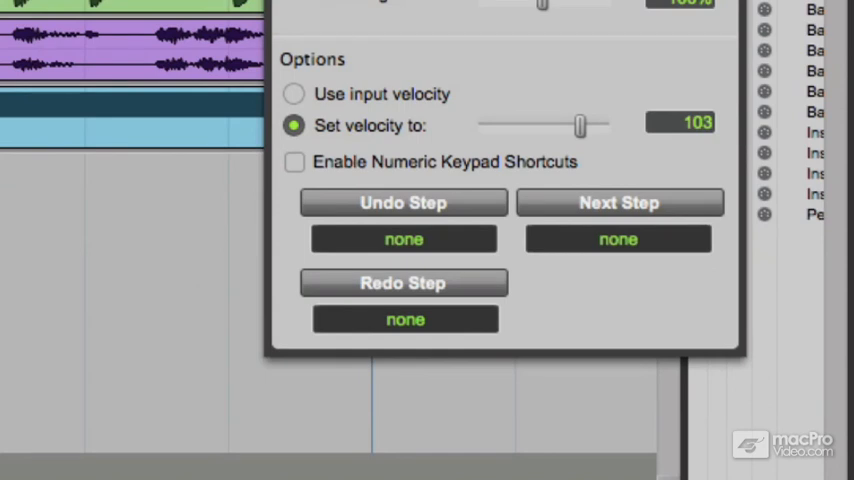
- Assign MIDI note C1 as the Undo Step trigger in the Step Input dialog
left_click(404, 202)
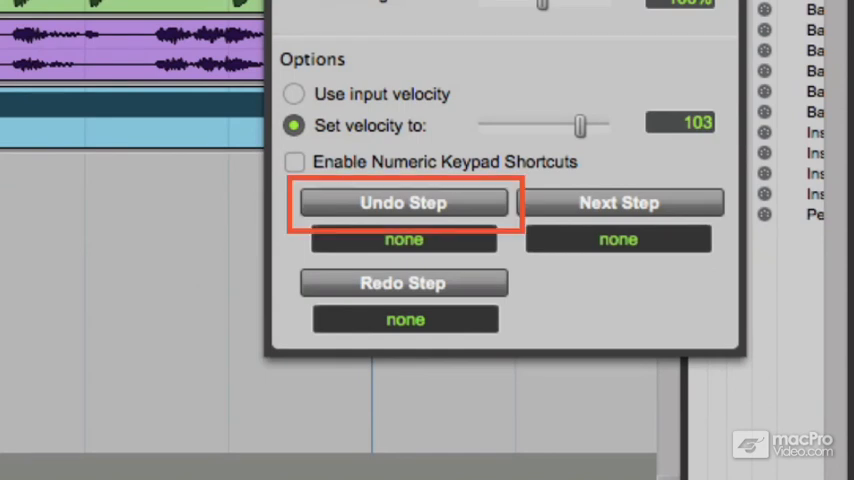
left_click(618, 202)
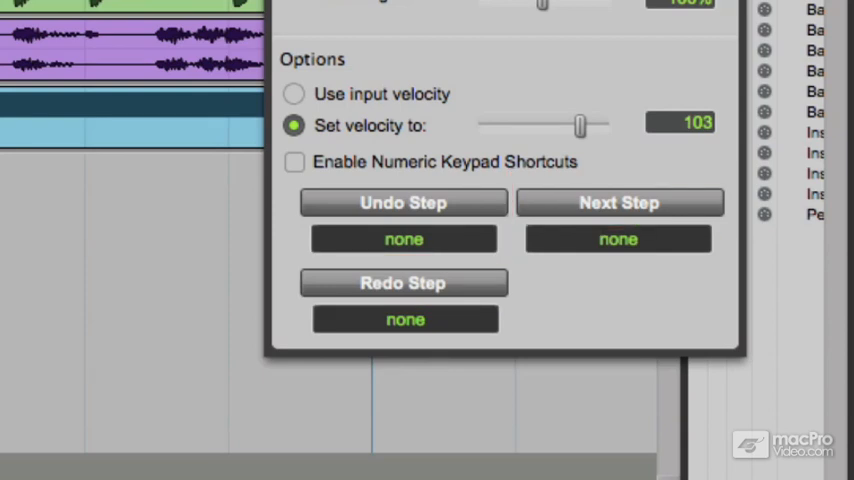
mouse_move(416, 250)
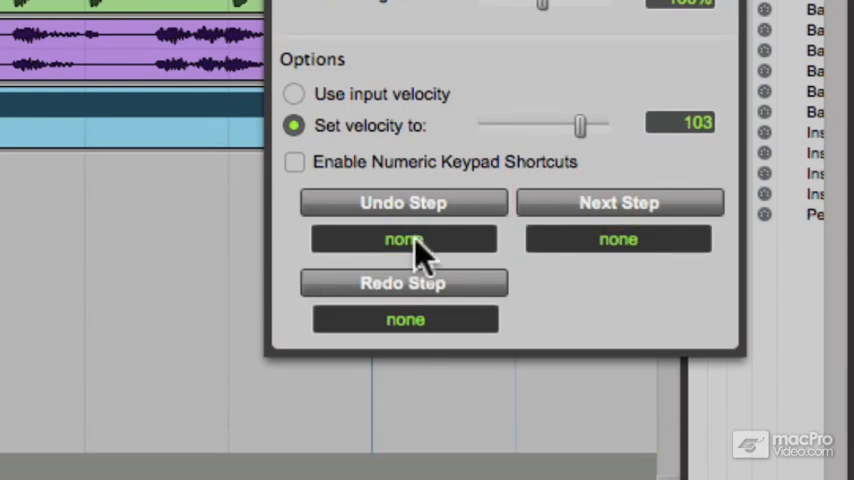
left_click(404, 240)
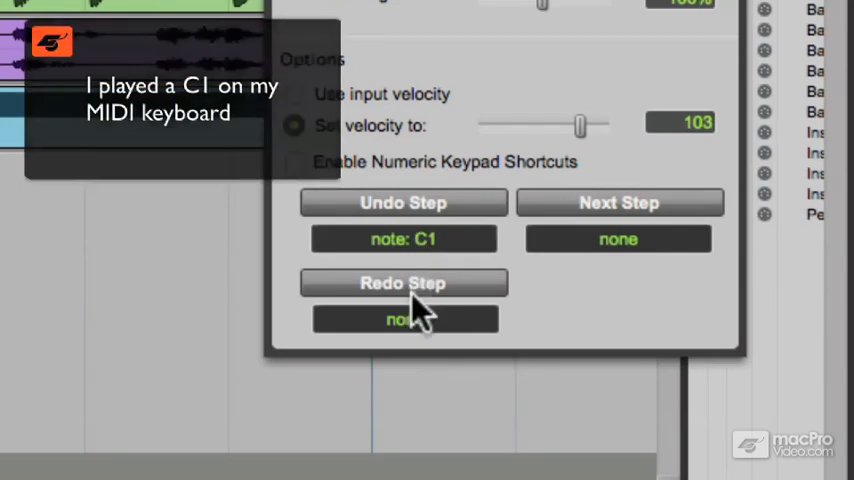
- Assign C#1 to Redo Step and D1 to Next Step as MIDI note triggers
left_click(404, 320)
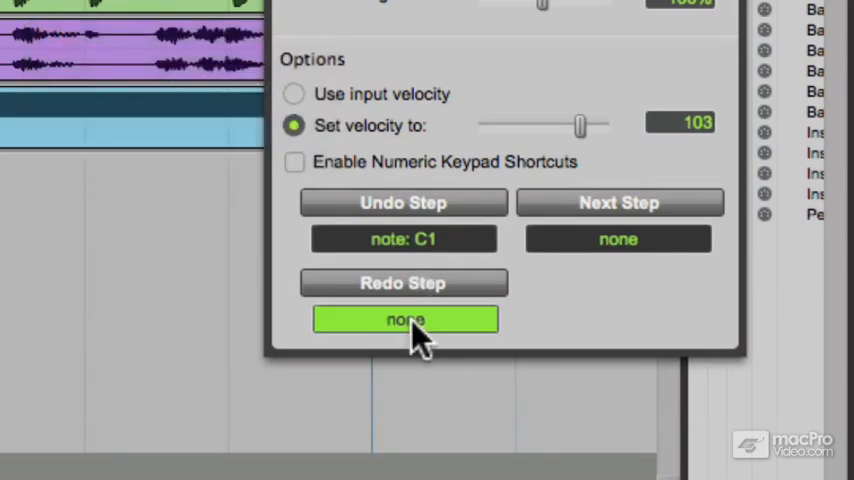
left_click(404, 320)
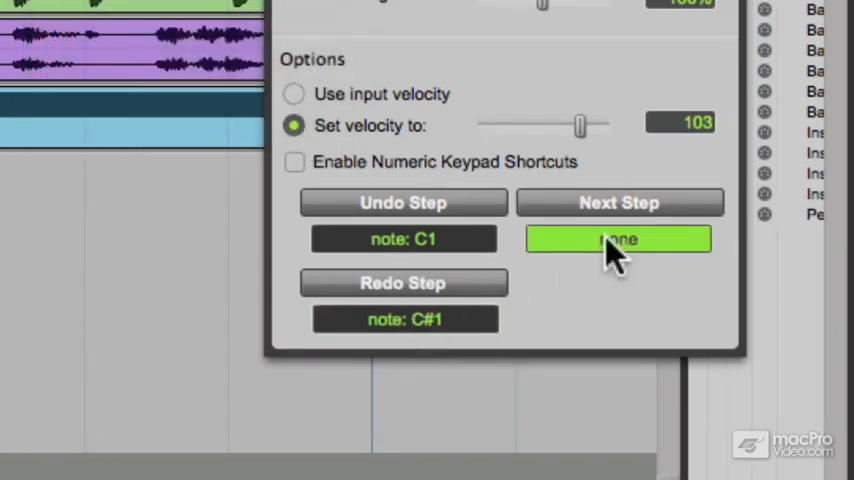
left_click(618, 238)
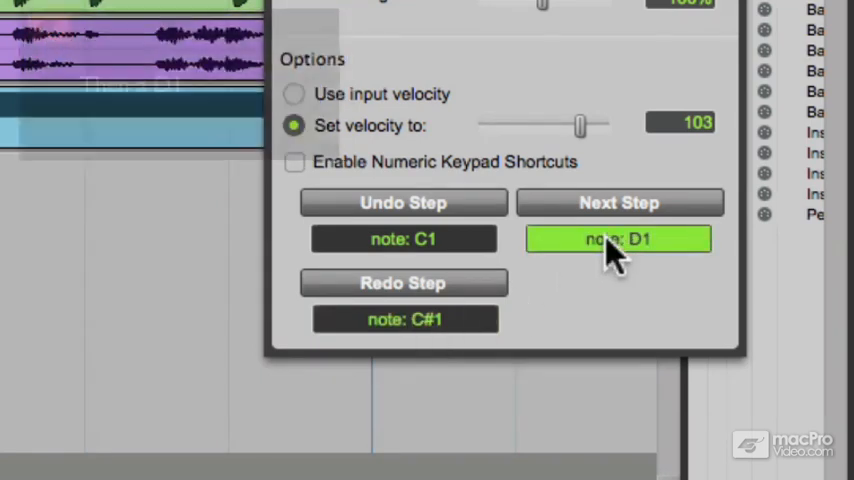
left_click(618, 238)
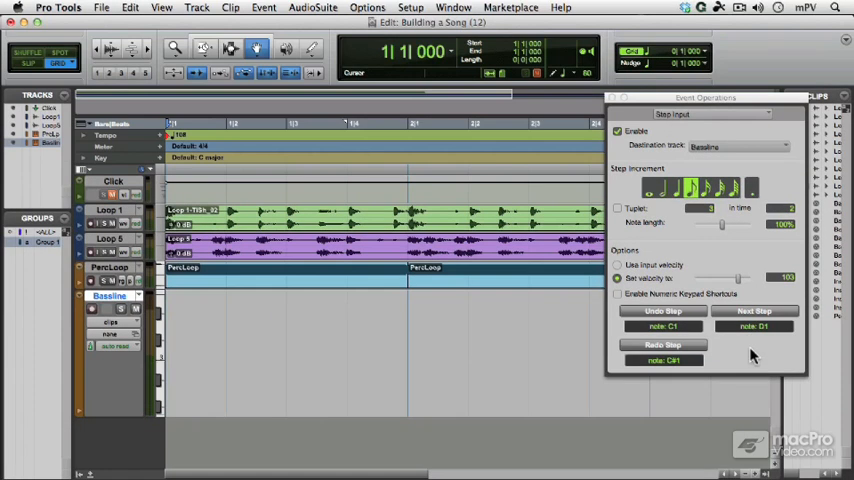
- Step-enter a new note into the Bassline track using the MIDI keyboard triggers
left_click(756, 312)
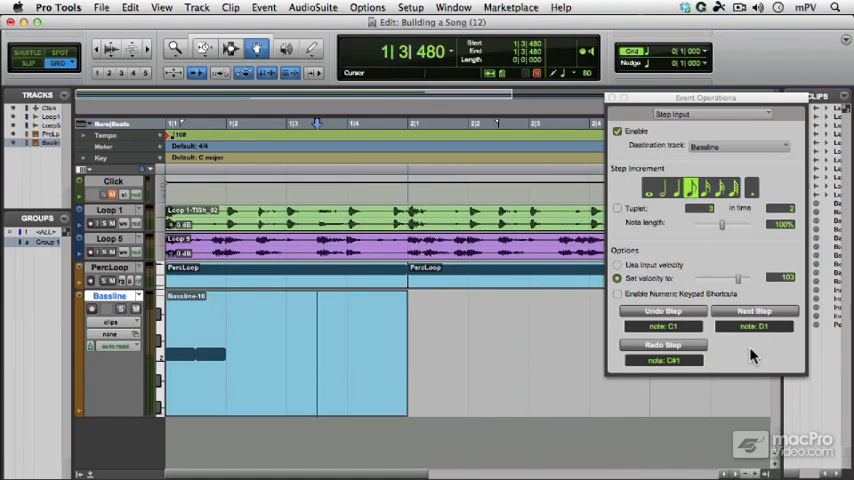
left_click(754, 310)
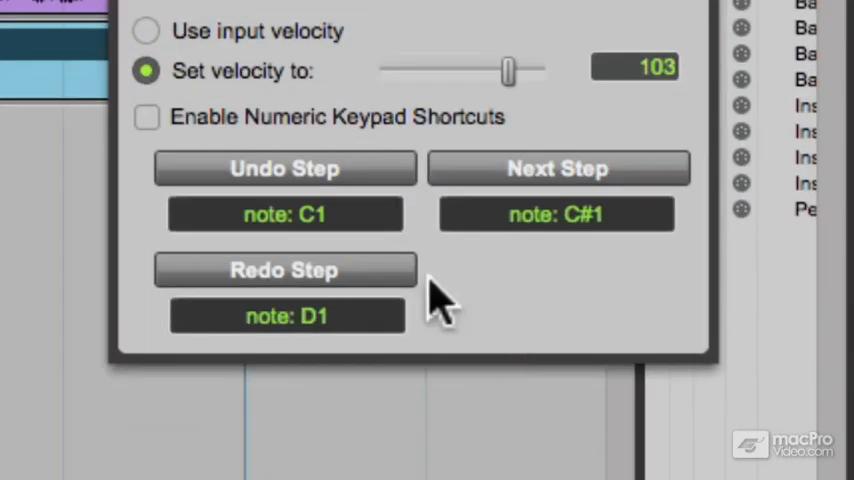
- Clear the Undo Step trigger back to none, leaving Next Step C#1 and Redo Step D1
left_click(284, 214)
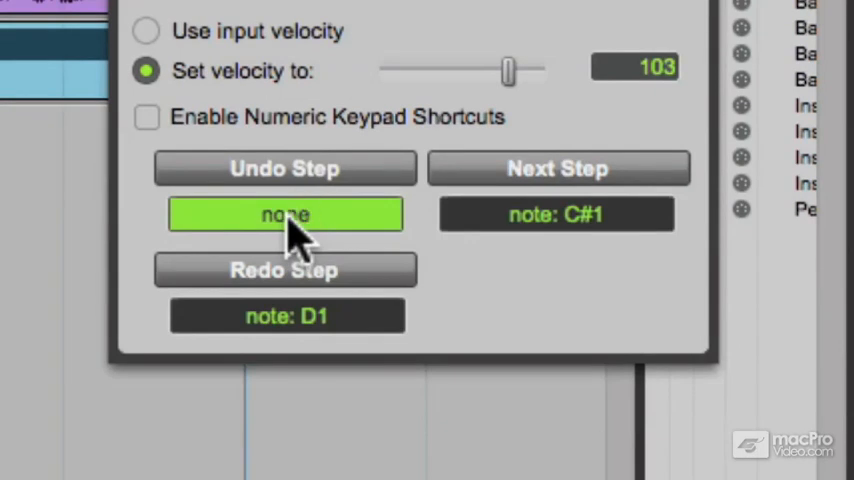
left_click(556, 212)
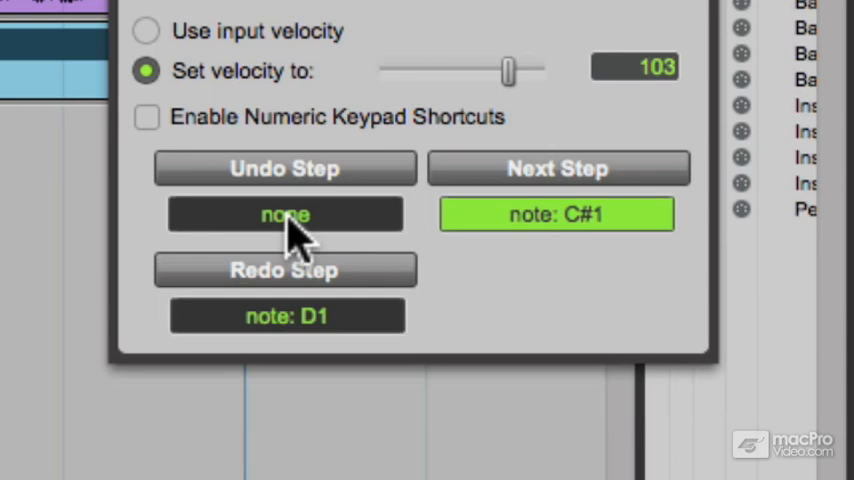